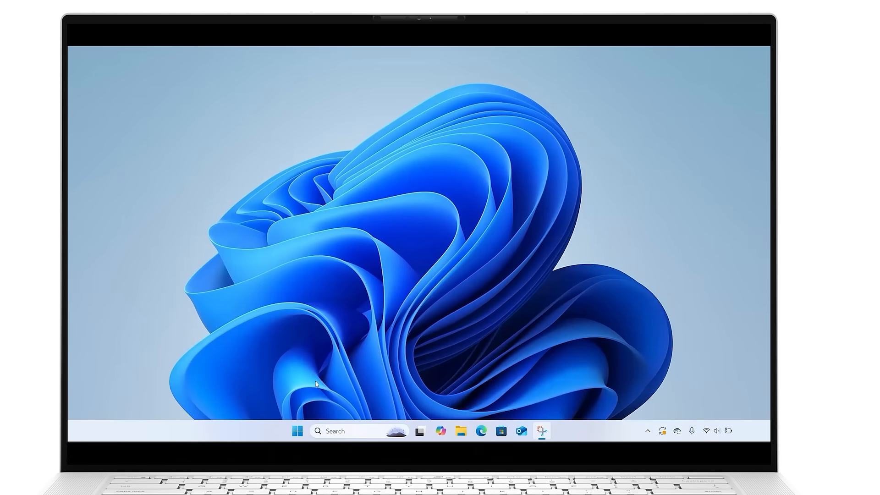
Step: Start 'Reinstall now' under Fix problems using Windows Update on the System > Recovery page
click(297, 431)
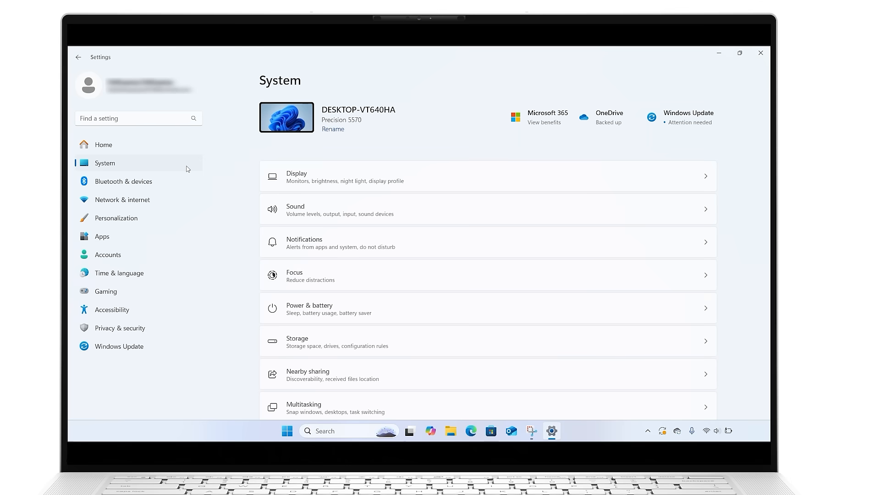
scroll(down, 3)
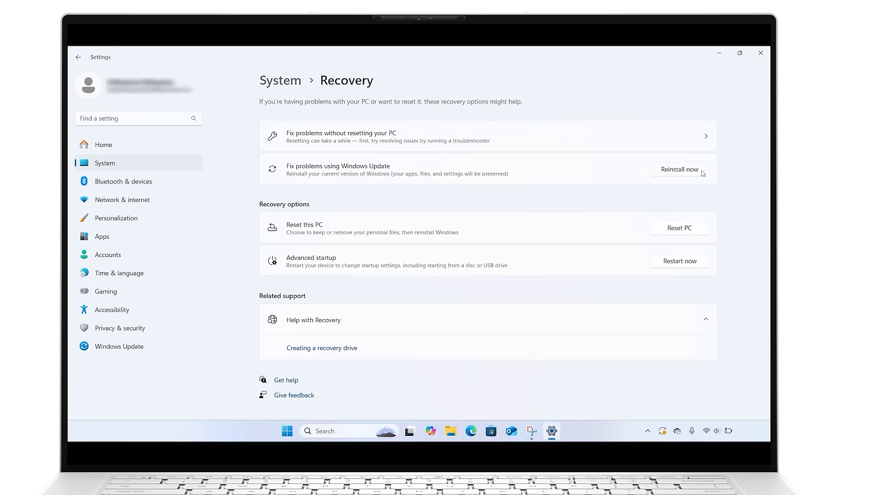
click(679, 170)
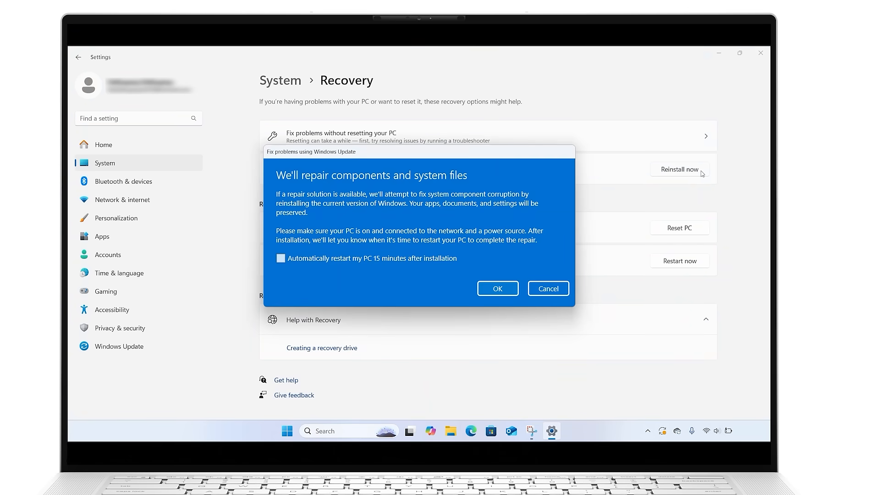
Step: Enable automatic restart 15 minutes after installation and confirm the repair so Windows Update begins checking
click(280, 258)
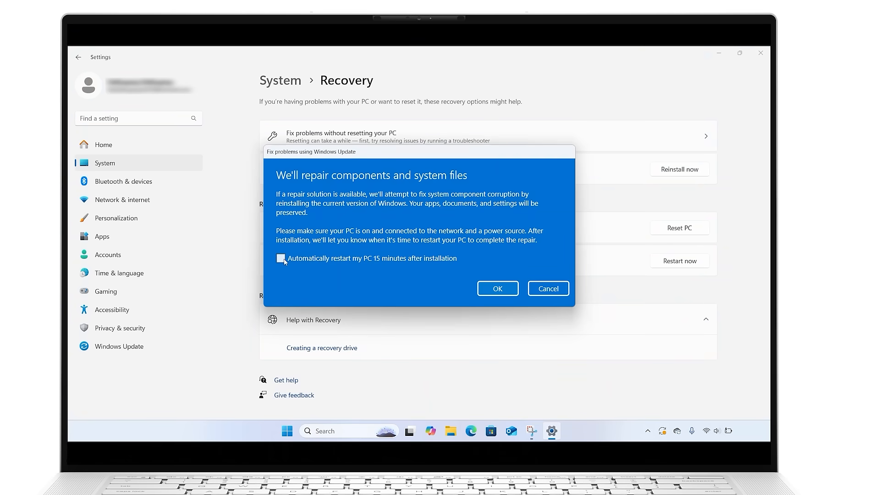
click(281, 258)
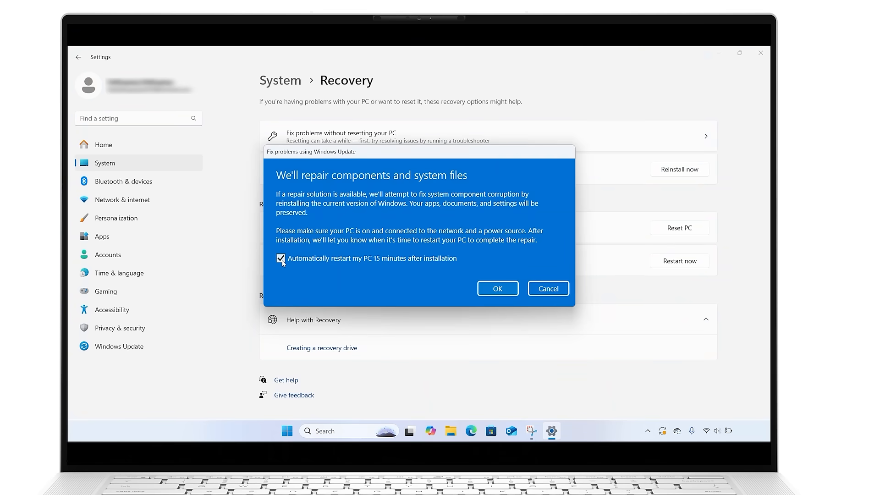
mouse_move(380, 263)
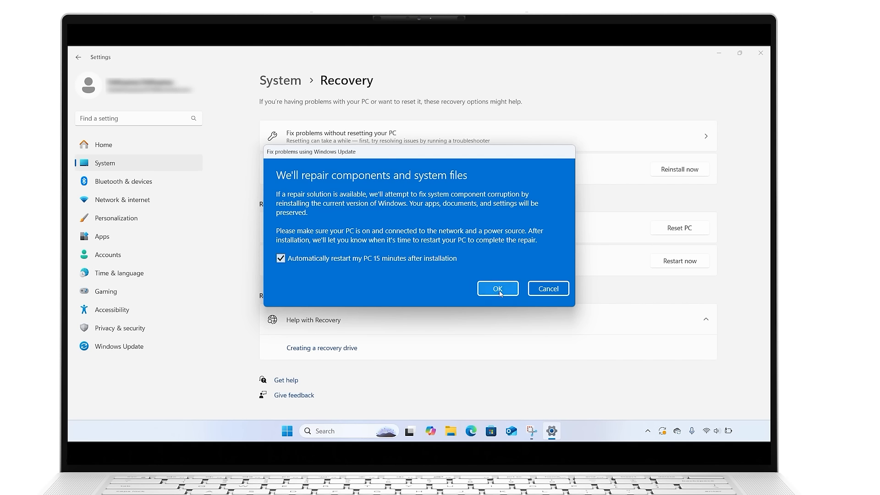
click(497, 288)
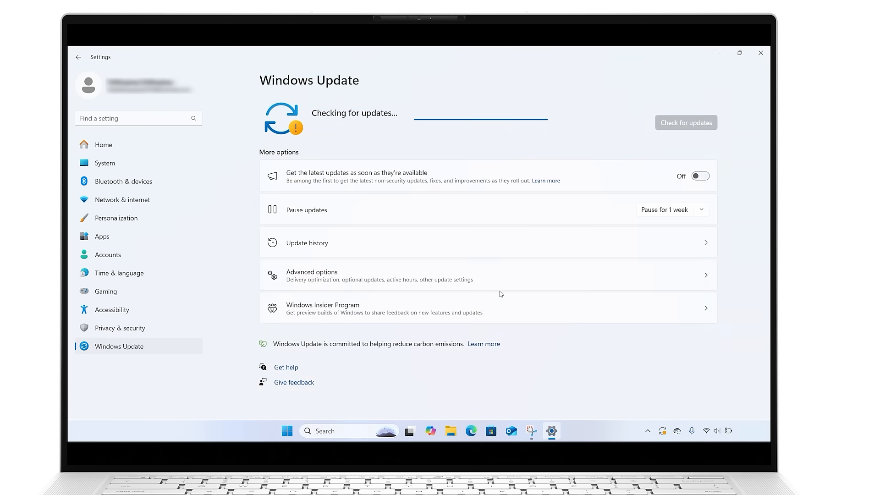